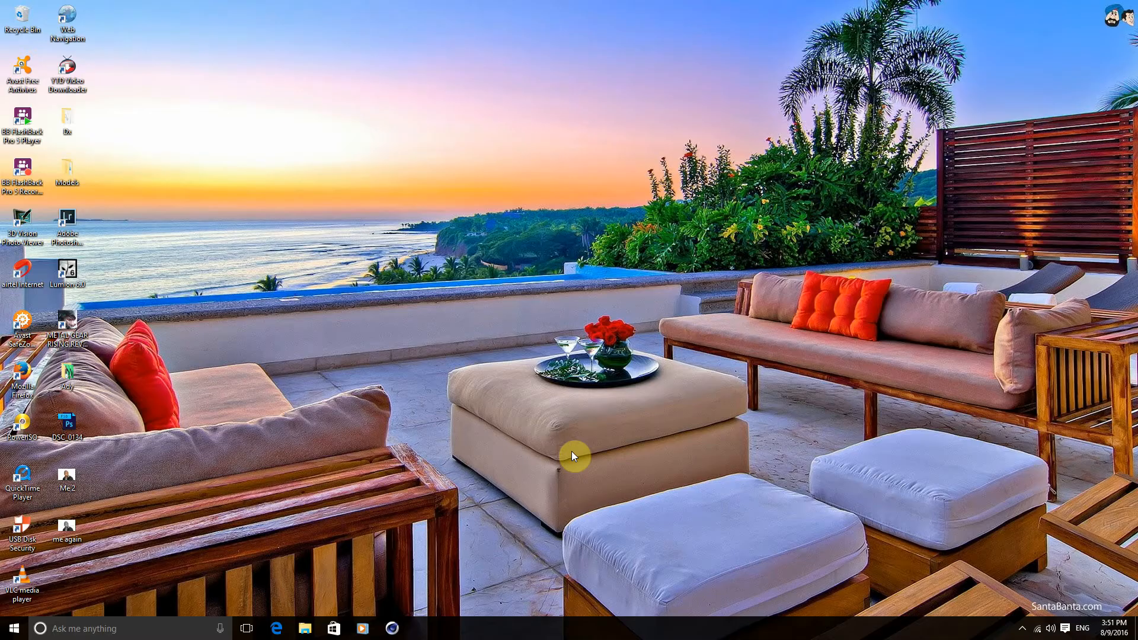
pyautogui.moveTo(457, 549)
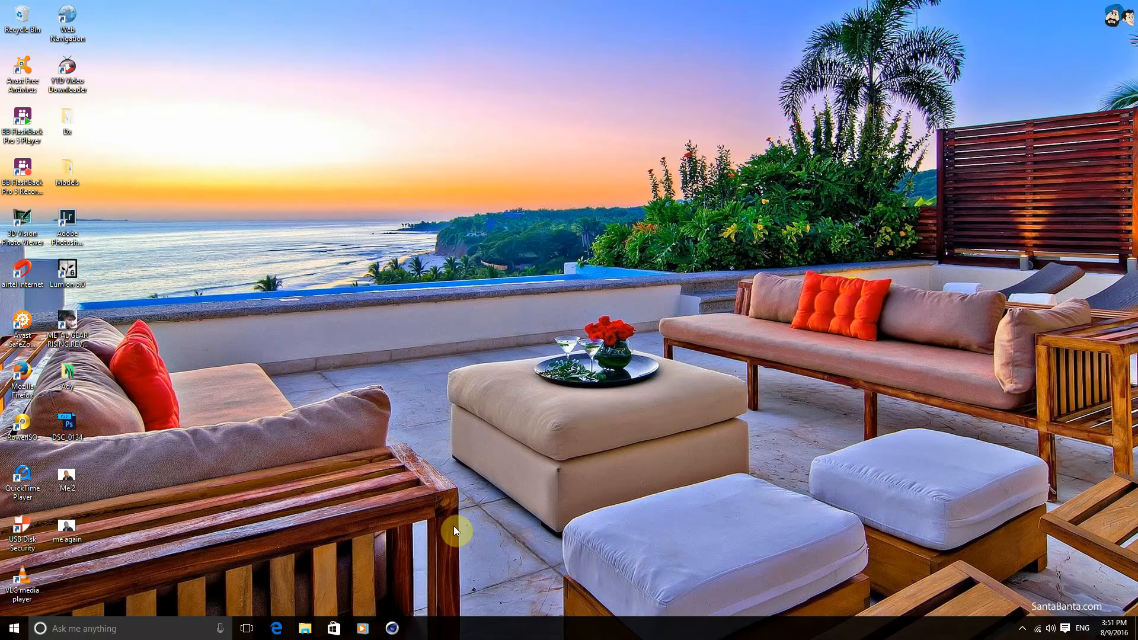
pyautogui.moveTo(428, 581)
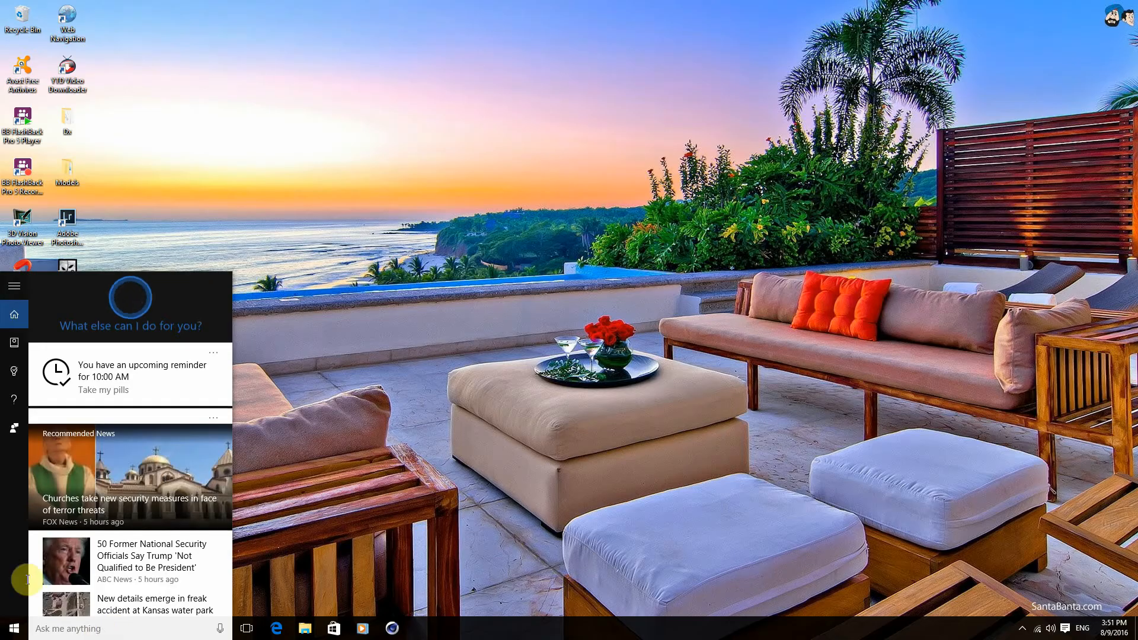
# In Cortana's Notebook settings, switch 'Hey Cortana' on so it responds to anyone.
pyautogui.click(15, 342)
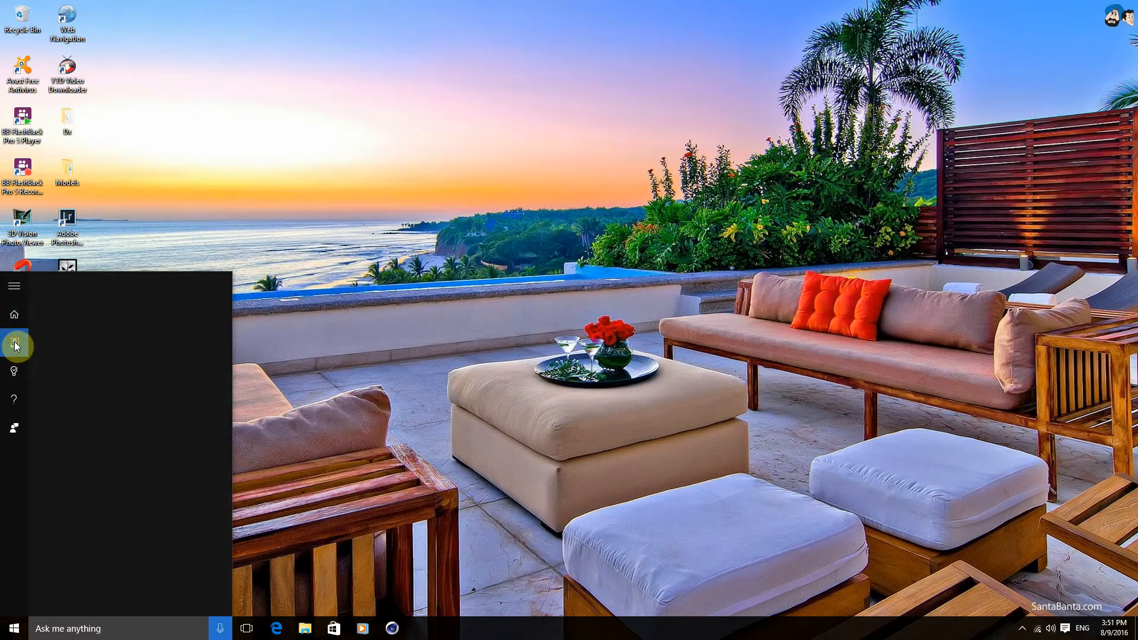
pyautogui.click(13, 345)
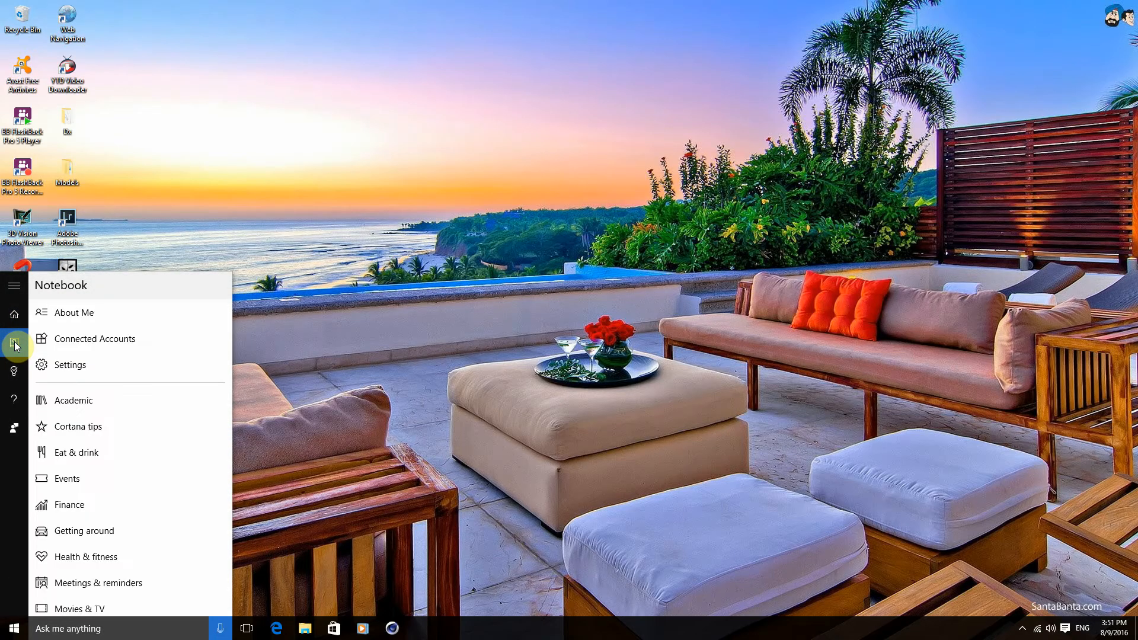
pyautogui.click(69, 365)
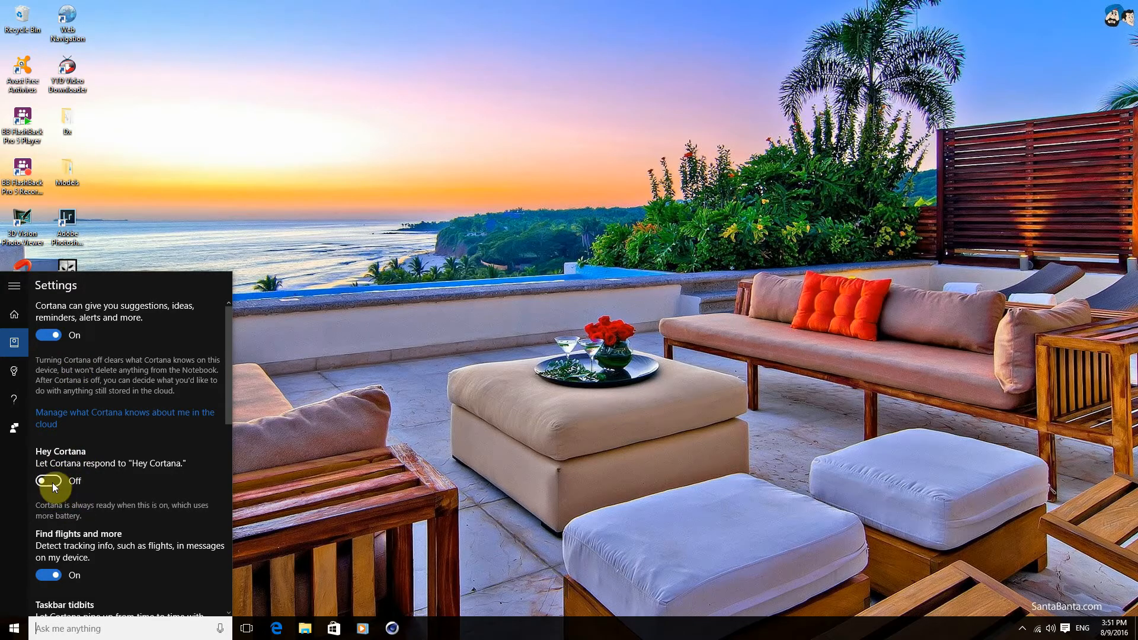
pyautogui.click(49, 481)
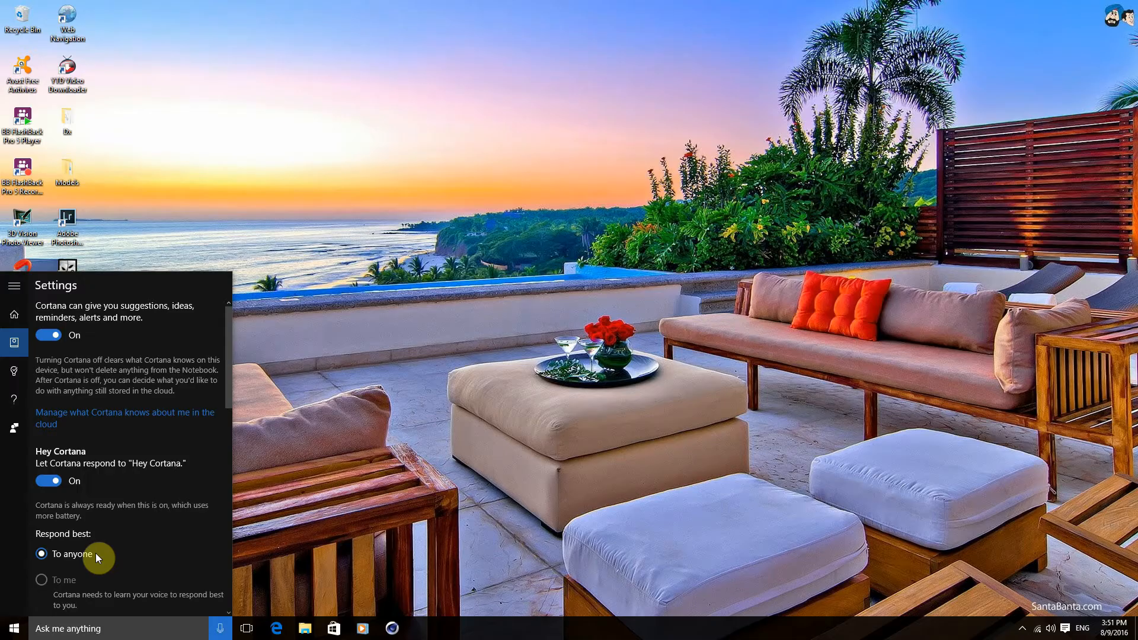
pyautogui.scroll(-3)
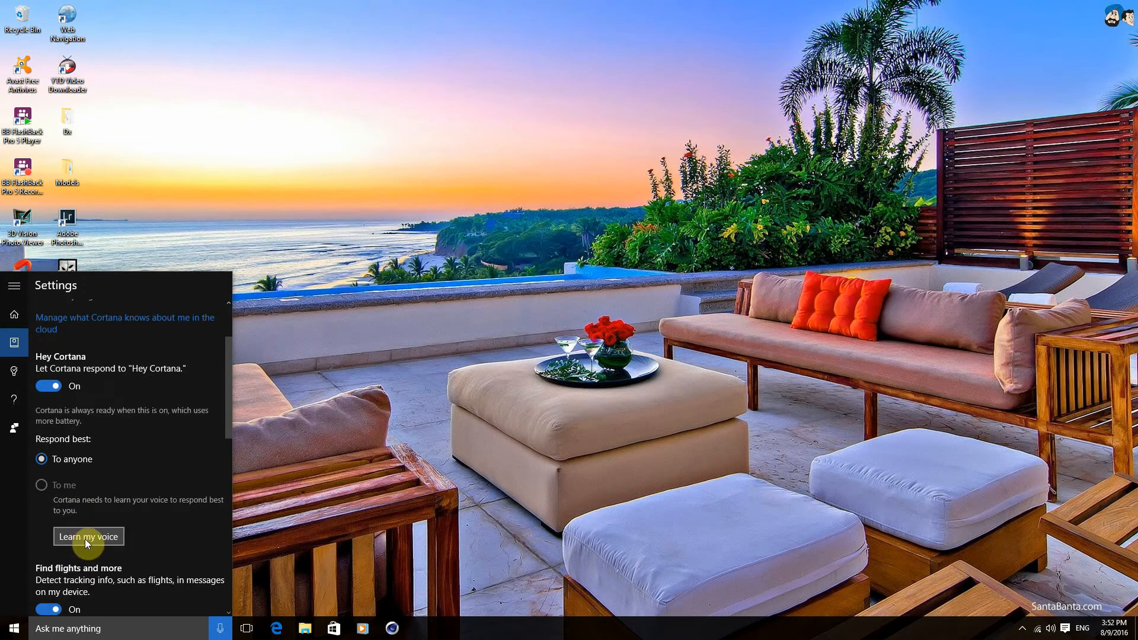
# Start 'Learn my voice' training and speak the first phrases, reaching phrase 2 of 6.
pyautogui.click(89, 536)
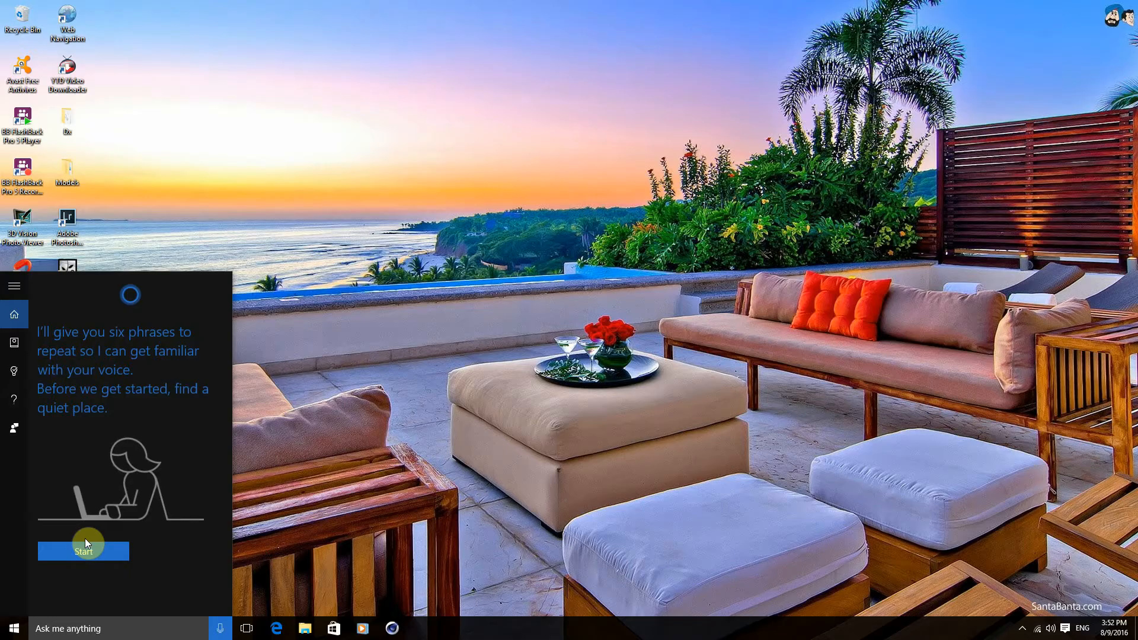
pyautogui.click(83, 551)
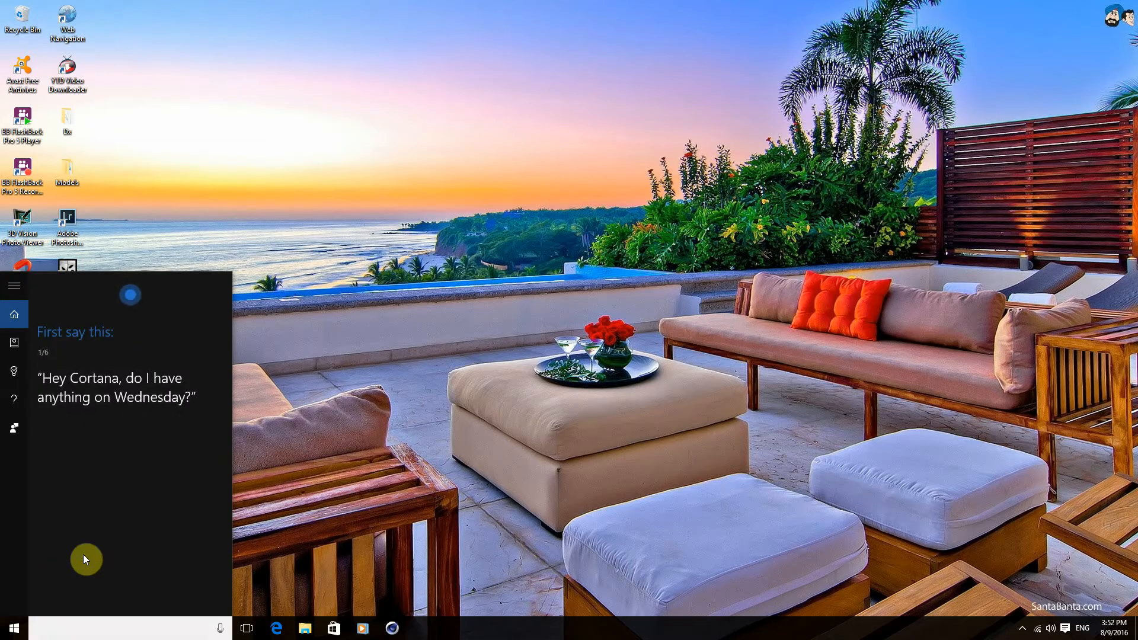
pyautogui.moveTo(85, 528)
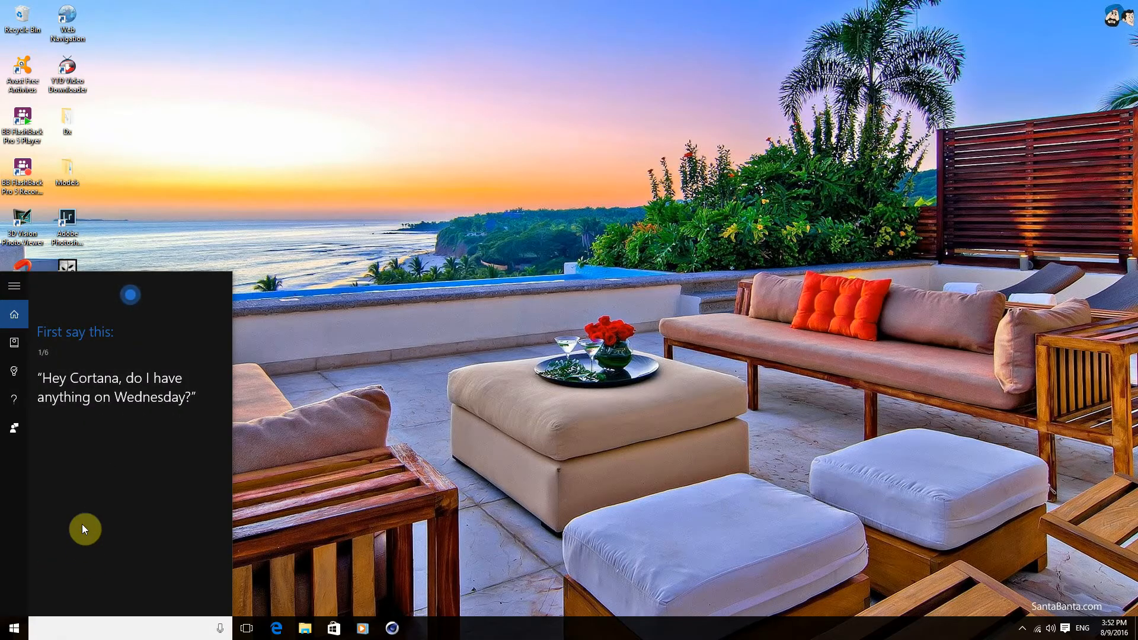
pyautogui.write('efnfznhf')
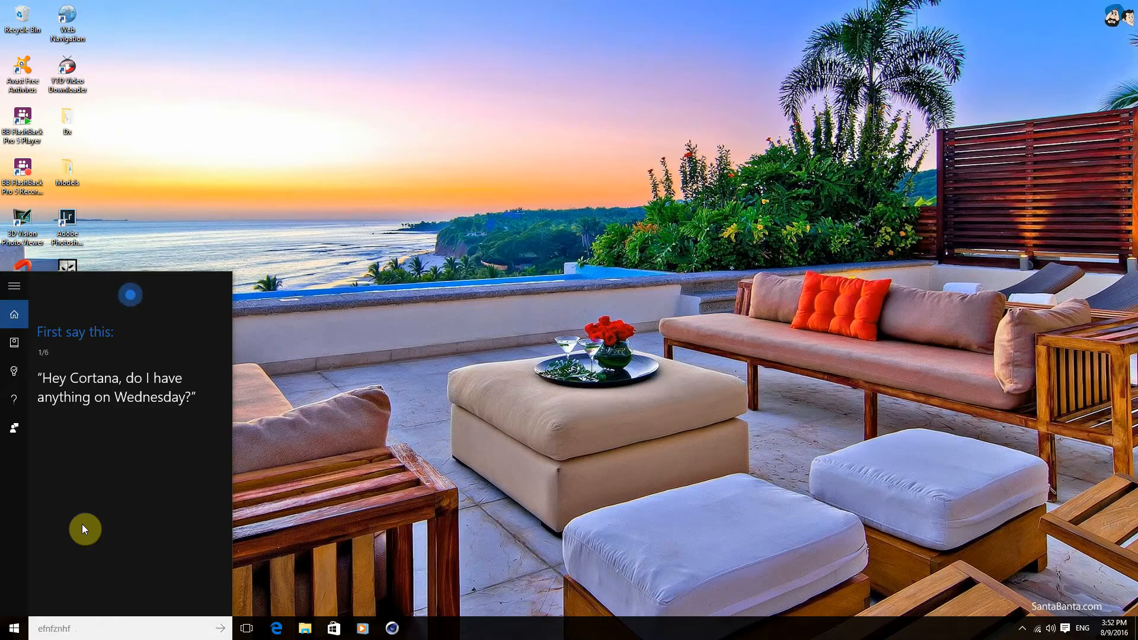
pyautogui.write('jweigvdh')
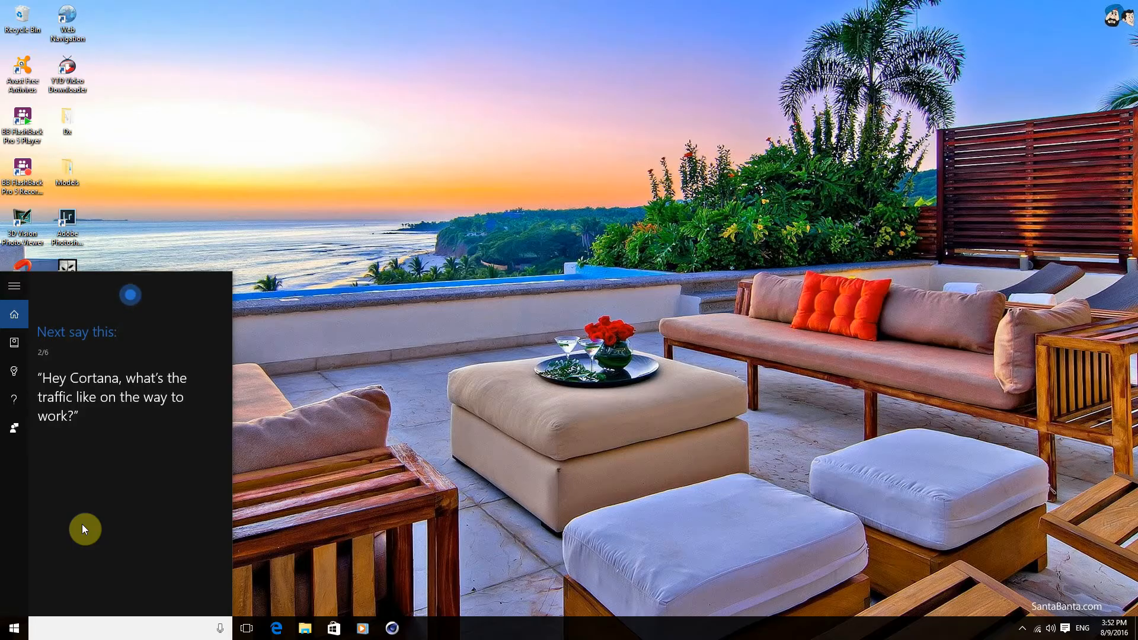
pyautogui.write('umlyjjpn')
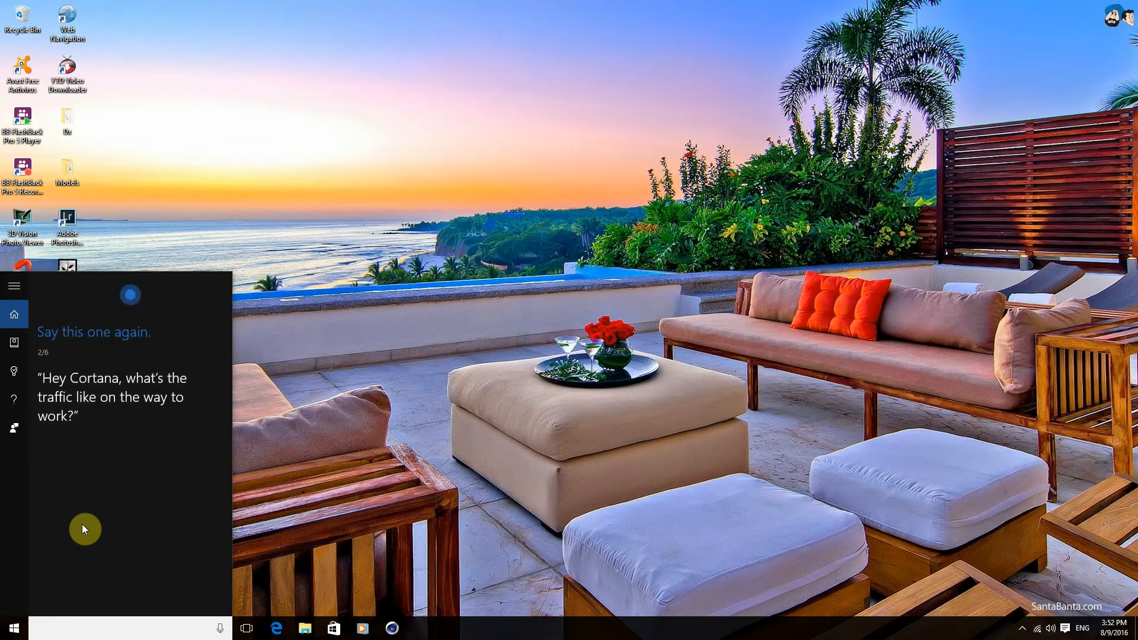
pyautogui.write('exwarlfm')
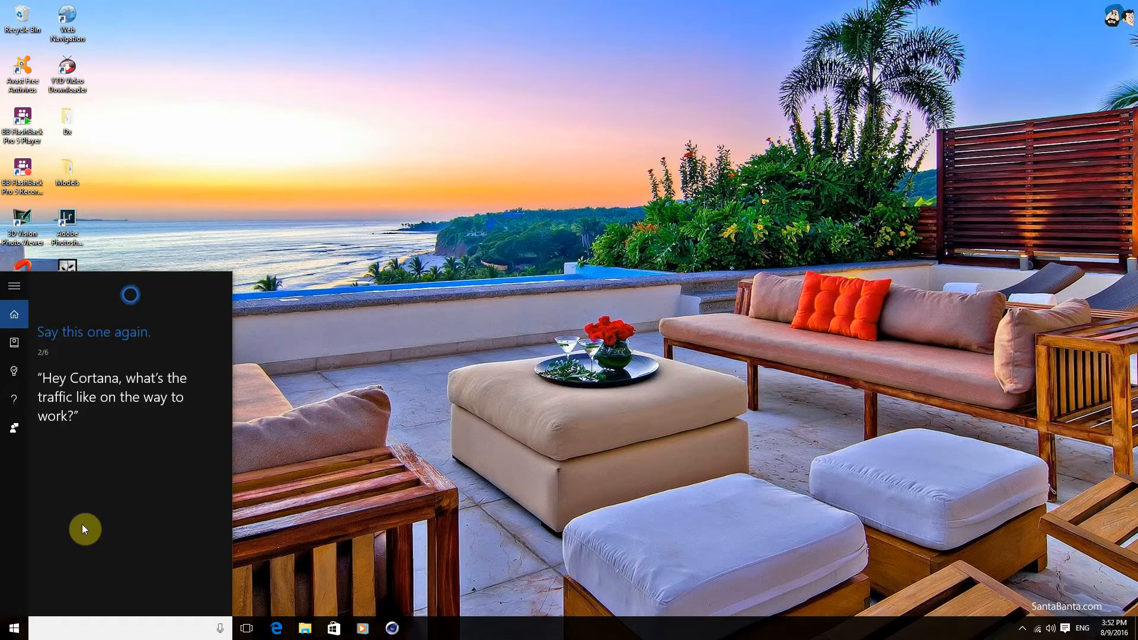
pyautogui.moveTo(118, 537)
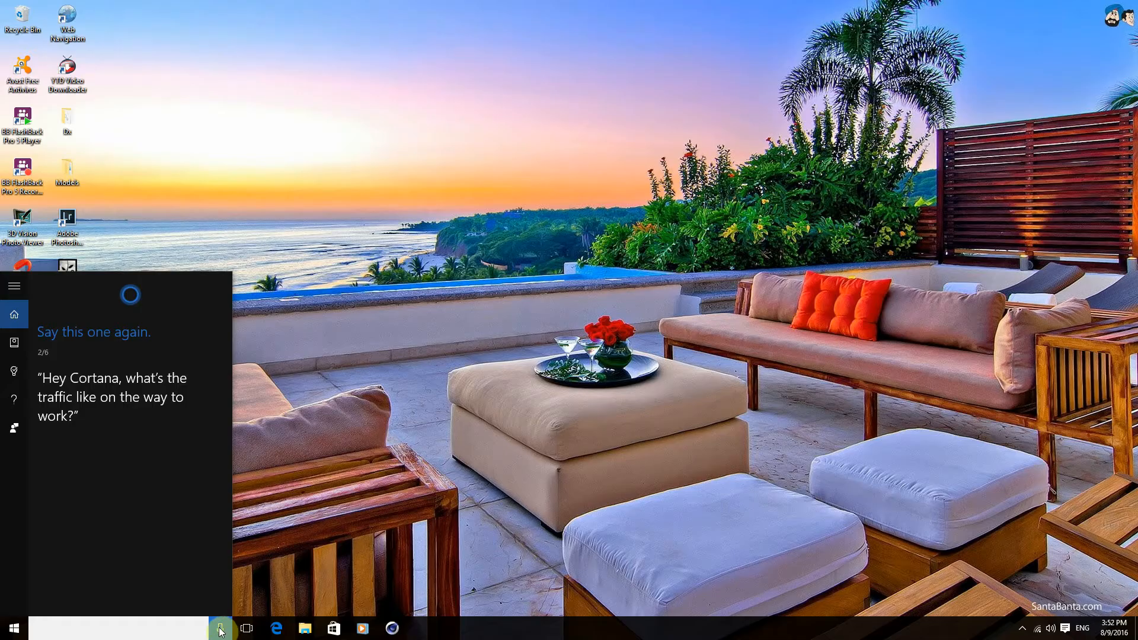
# Speak training phrases three to five — cheap pizza place, talk to joy, yellow reminder.
pyautogui.click(220, 629)
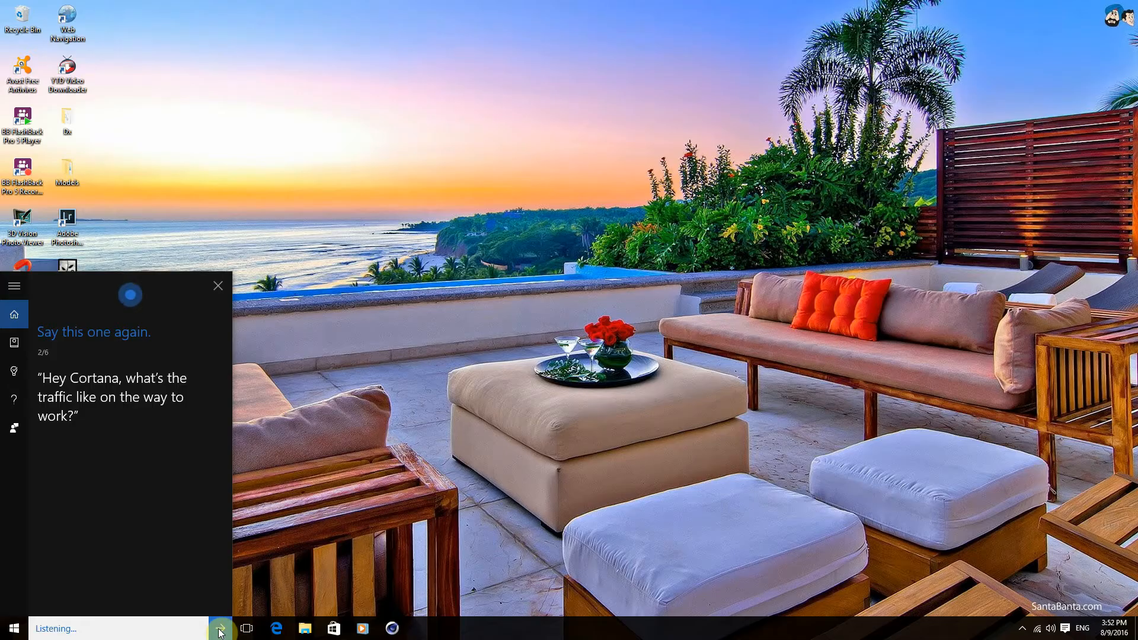
pyautogui.write('hey cortana iklcceed')
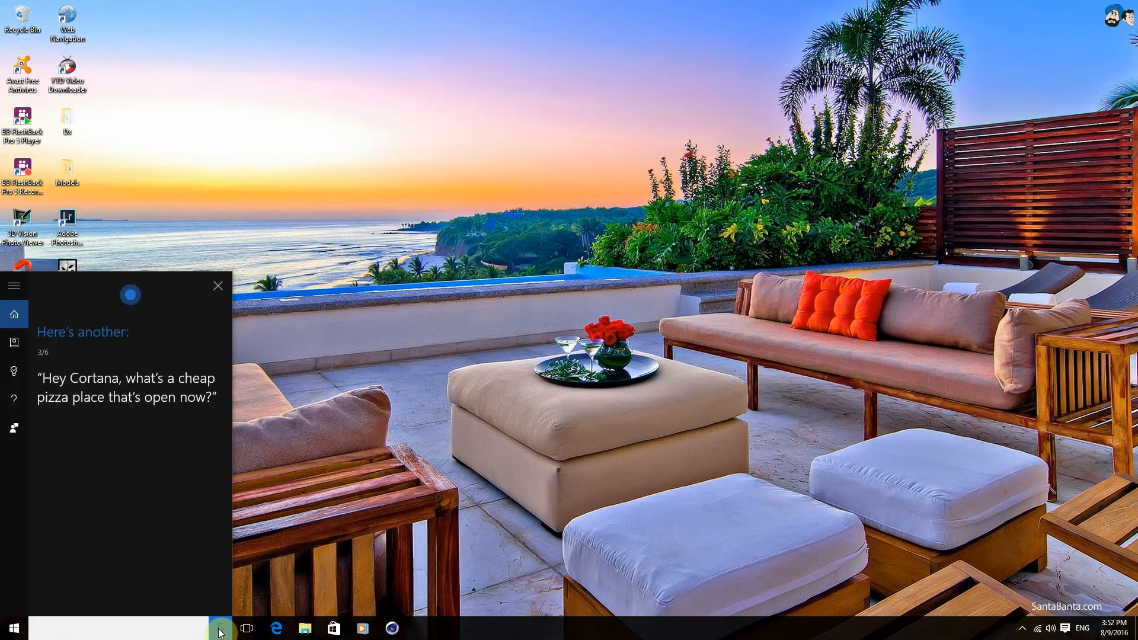
pyautogui.write('vnacgvns')
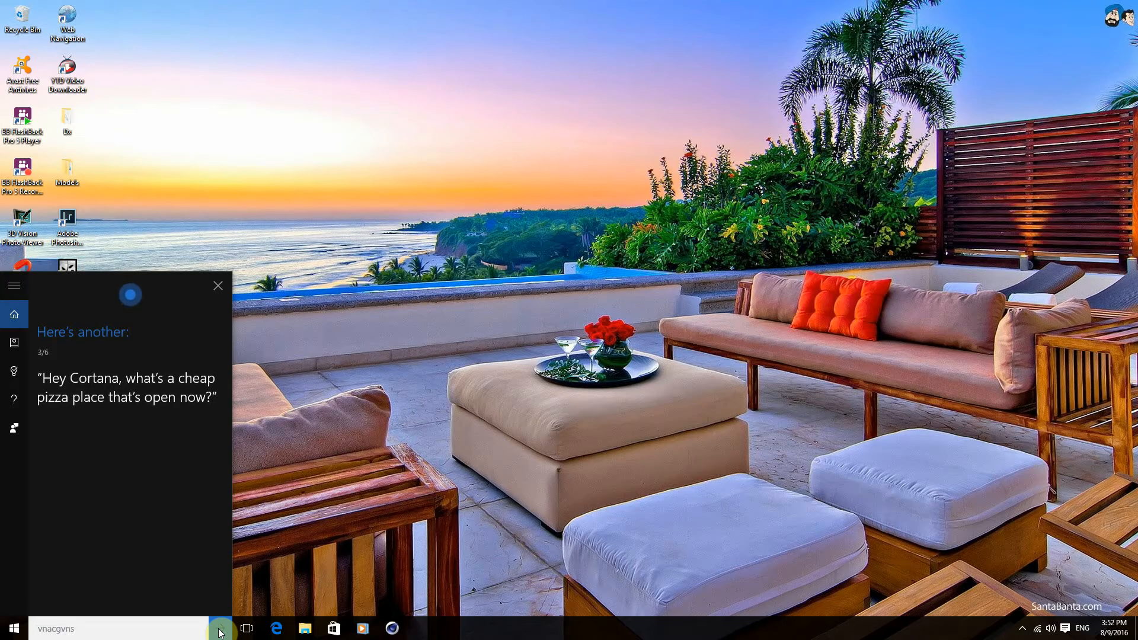
pyautogui.write("what's a cheap pizza place that yqlnrgsh")
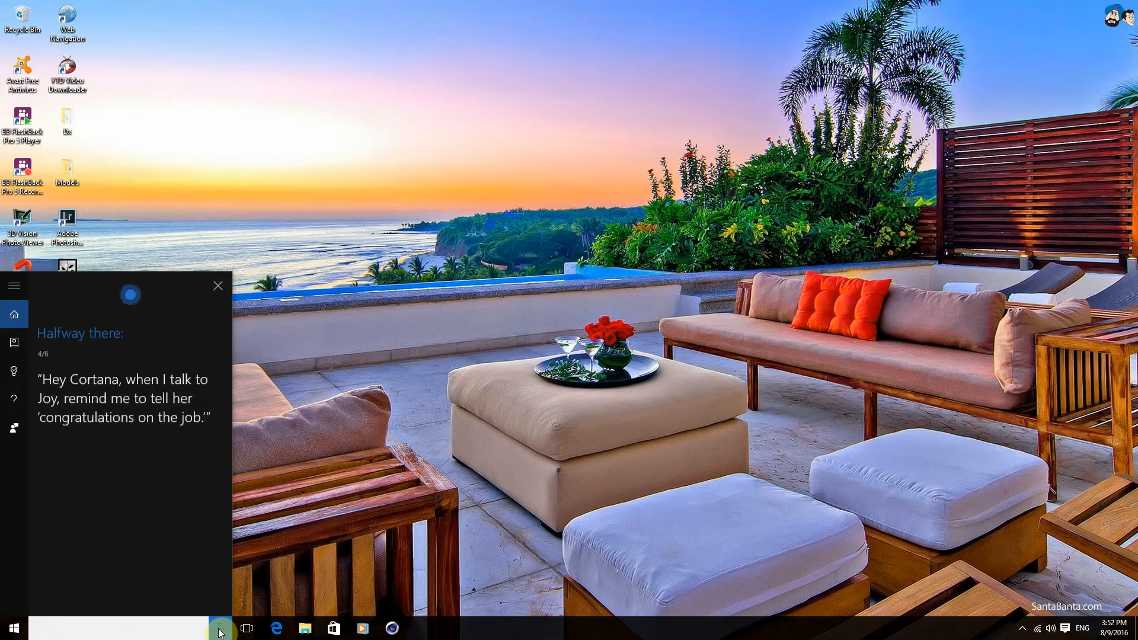
pyautogui.write('vetnyghm')
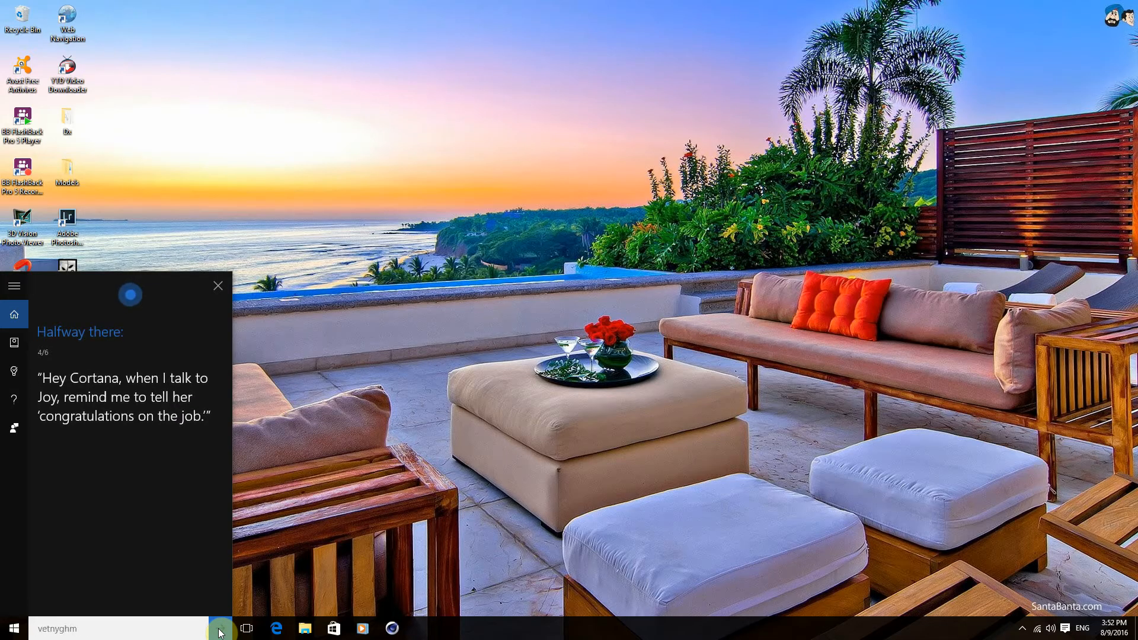
pyautogui.write('when I talk to joy rim lxcqswcv')
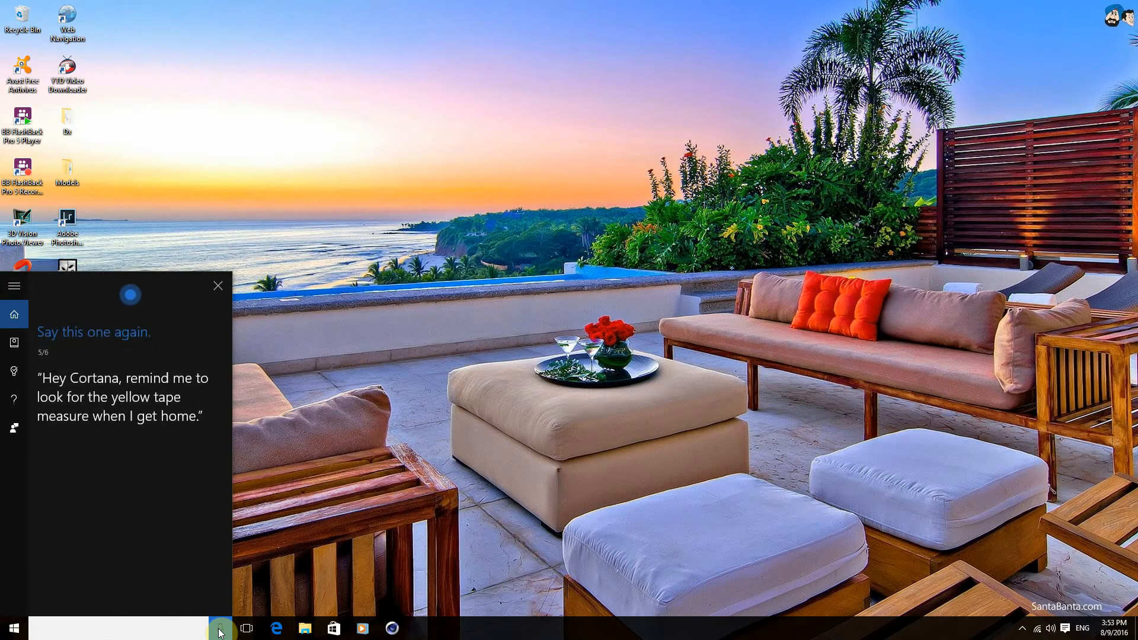
pyautogui.write('hutumdex')
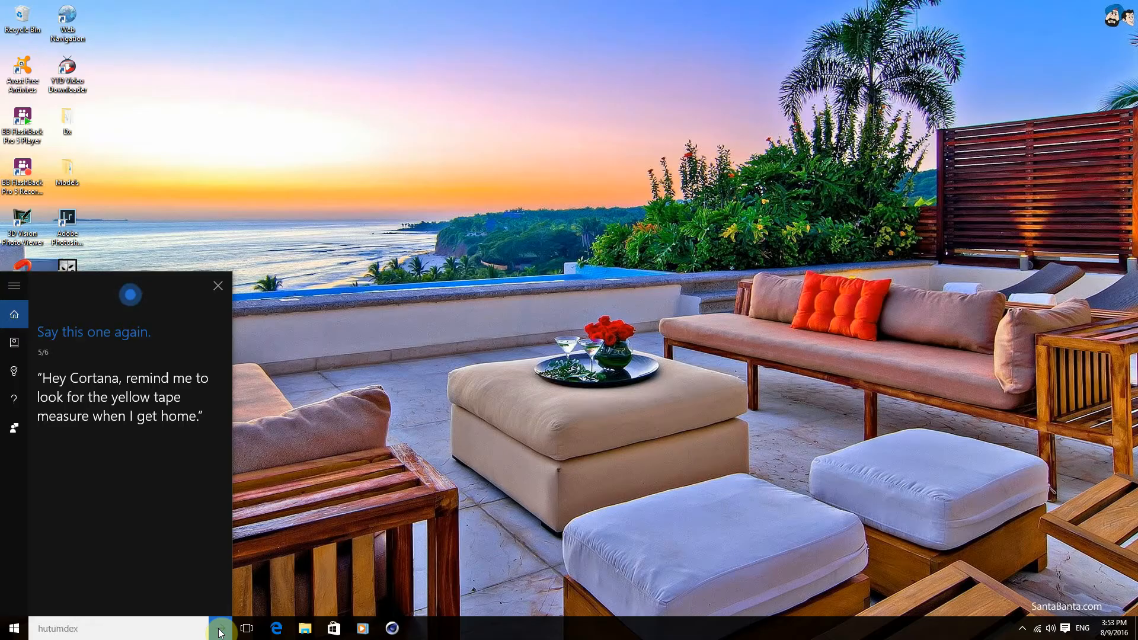
pyautogui.write('remind me to look for the yellow elkytlaz')
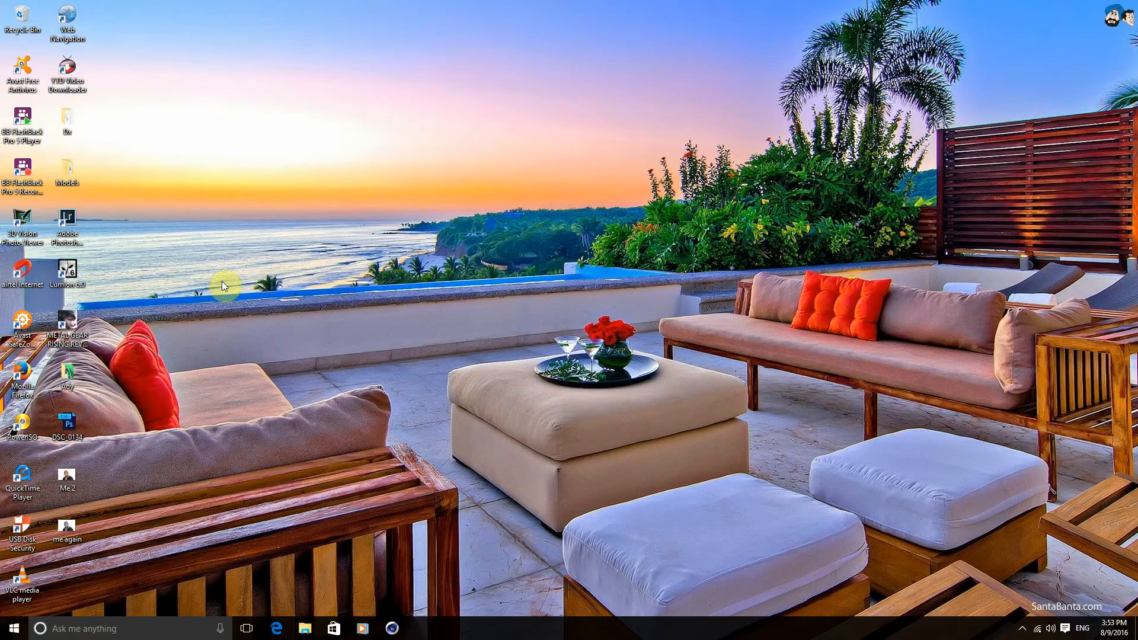
pyautogui.moveTo(252, 281)
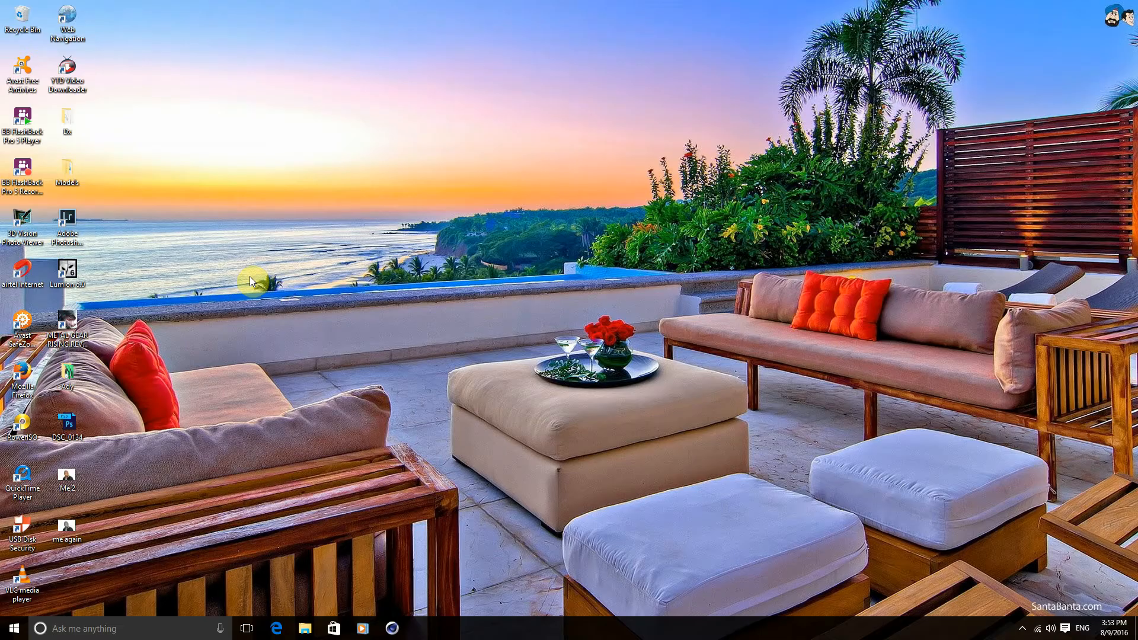
pyautogui.moveTo(260, 274)
pyautogui.write('who is the fastest man alive')
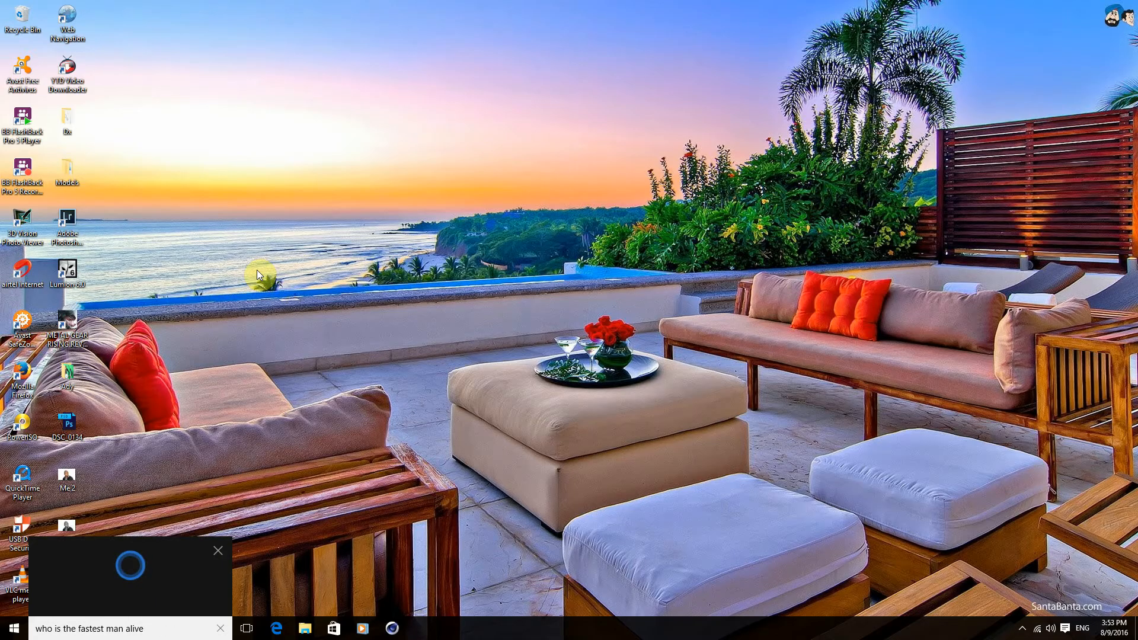
# Get the Usain Bolt answer to 'who is the fastest man alive', then close the panel.
pyautogui.press('enter')
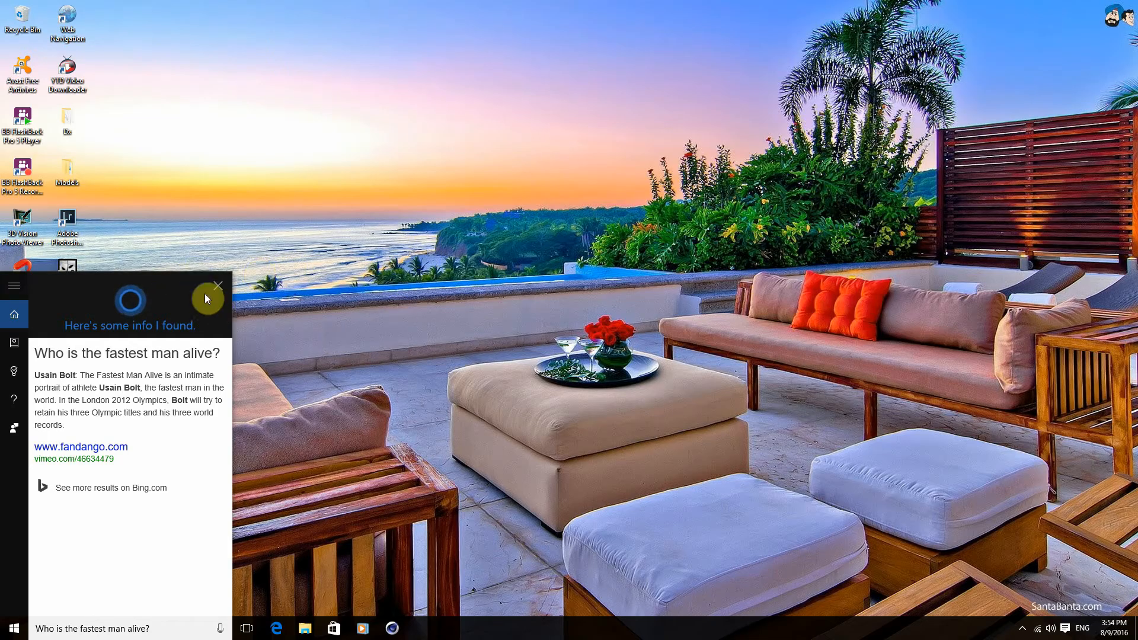
pyautogui.click(218, 286)
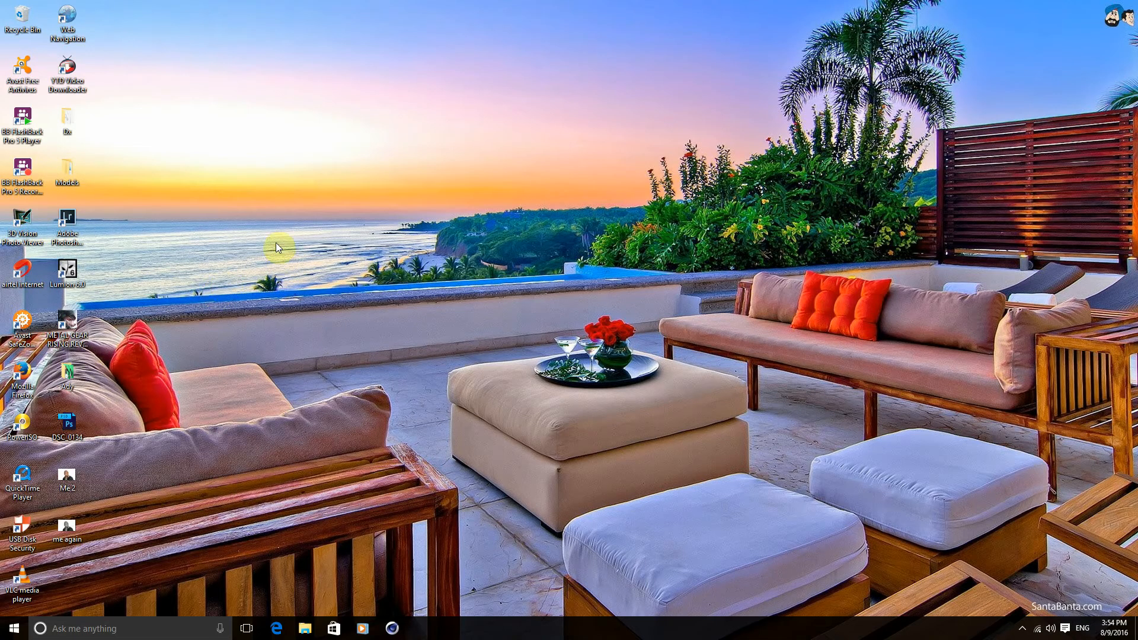